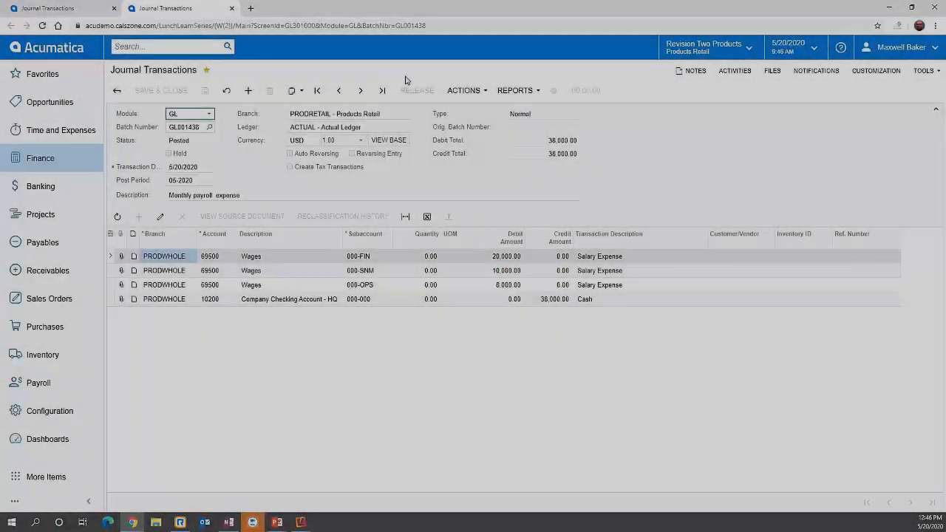
Step: Bring up the Trial Balance Summary report form from Favorites under Finance
{"action": "left_click", "coordinate": [41, 74]}
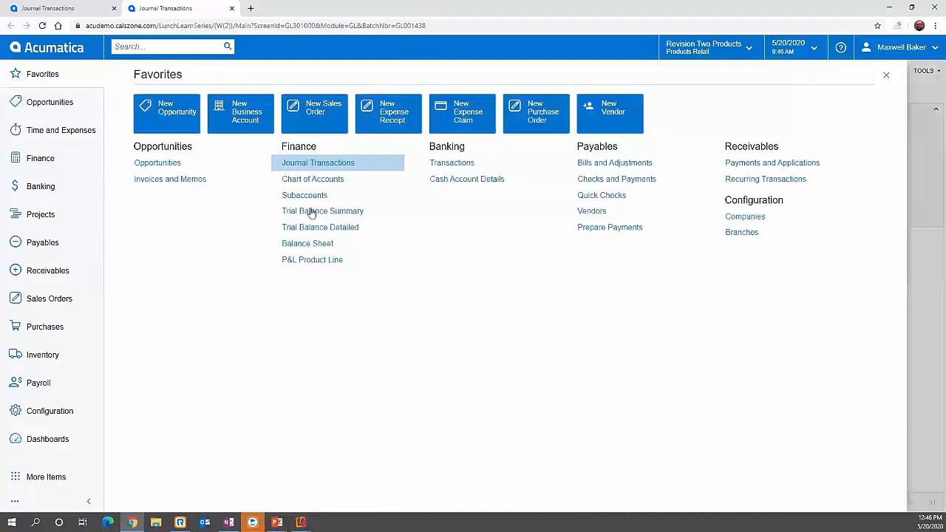
{"action": "mouse_move", "coordinate": [323, 210]}
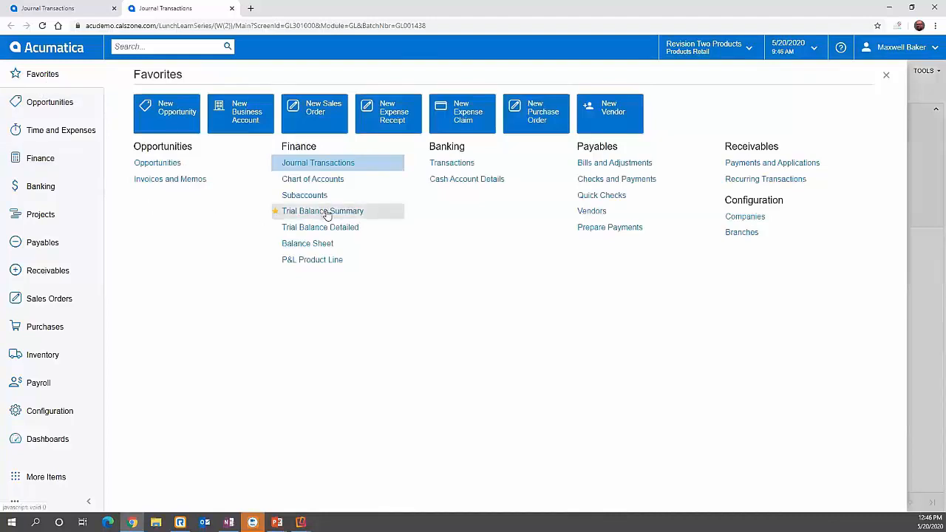
{"action": "left_click", "coordinate": [323, 210]}
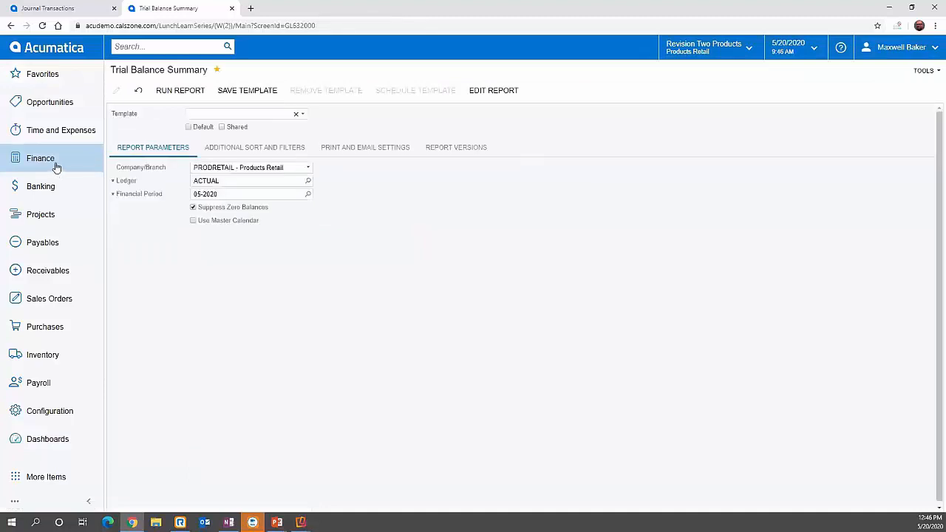
{"action": "left_click", "coordinate": [40, 158]}
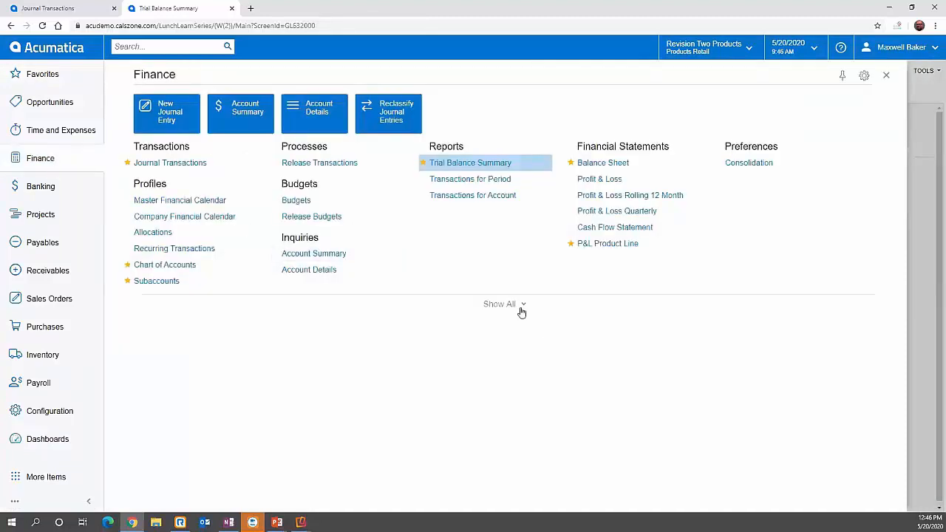
{"action": "left_click", "coordinate": [500, 305]}
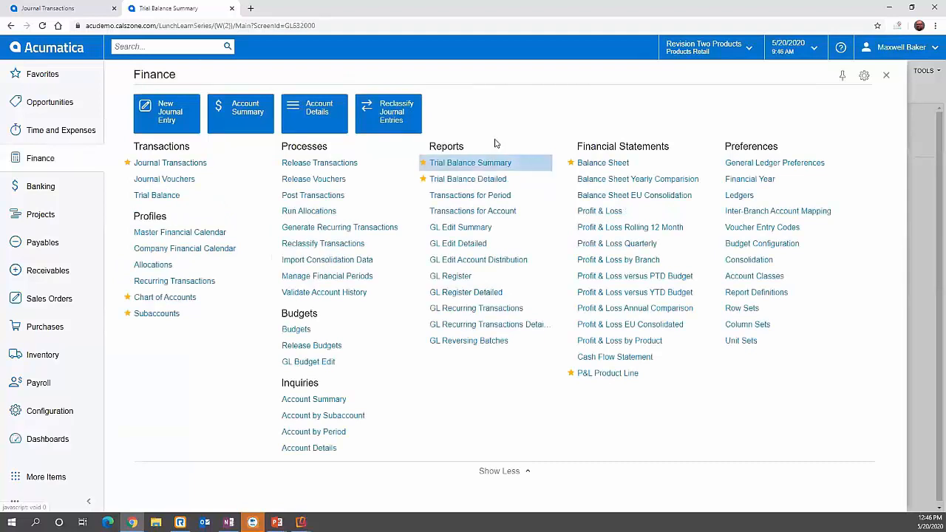
{"action": "mouse_move", "coordinate": [889, 79]}
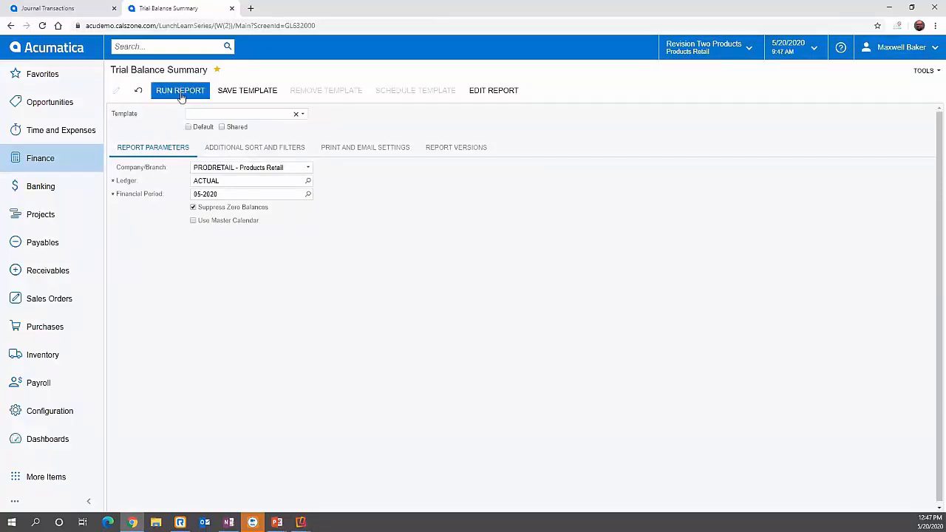
Step: Run the Trial Balance Summary for 05-2020 and drill into an account's Account Details
{"action": "left_click", "coordinate": [180, 90]}
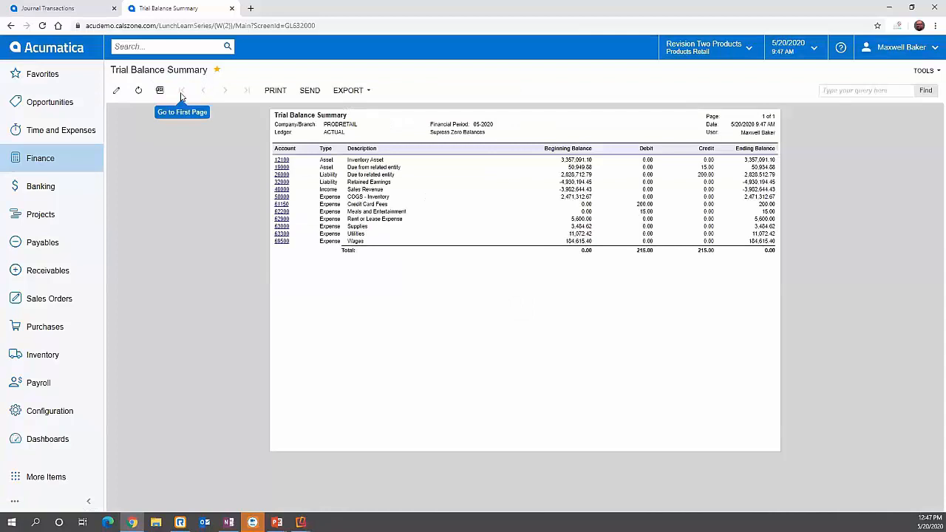
{"action": "mouse_move", "coordinate": [342, 281]}
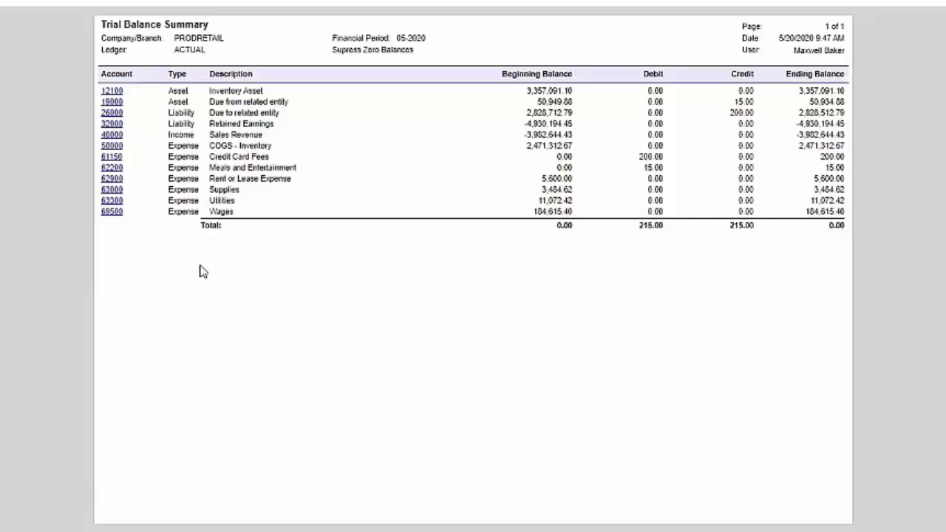
{"action": "mouse_move", "coordinate": [200, 272]}
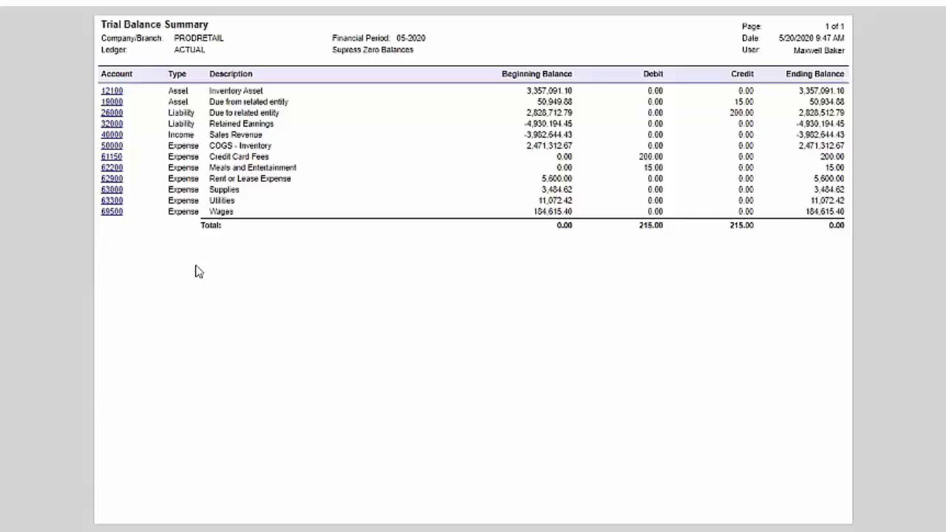
{"action": "left_click", "coordinate": [112, 167]}
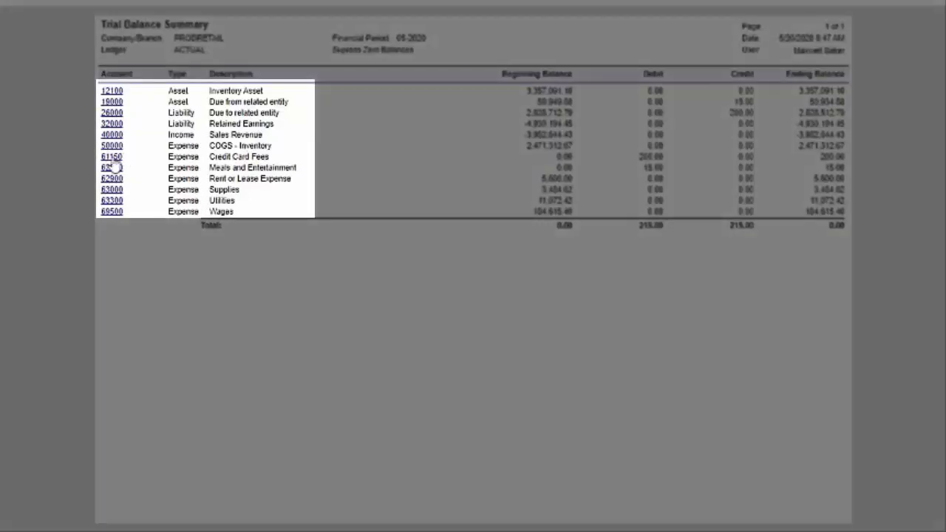
{"action": "left_click", "coordinate": [112, 167]}
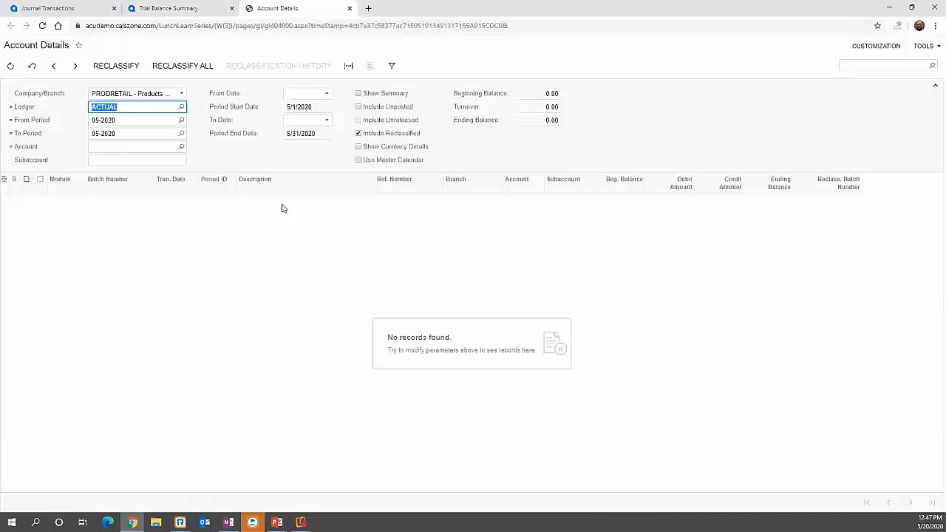
{"action": "mouse_move", "coordinate": [181, 9]}
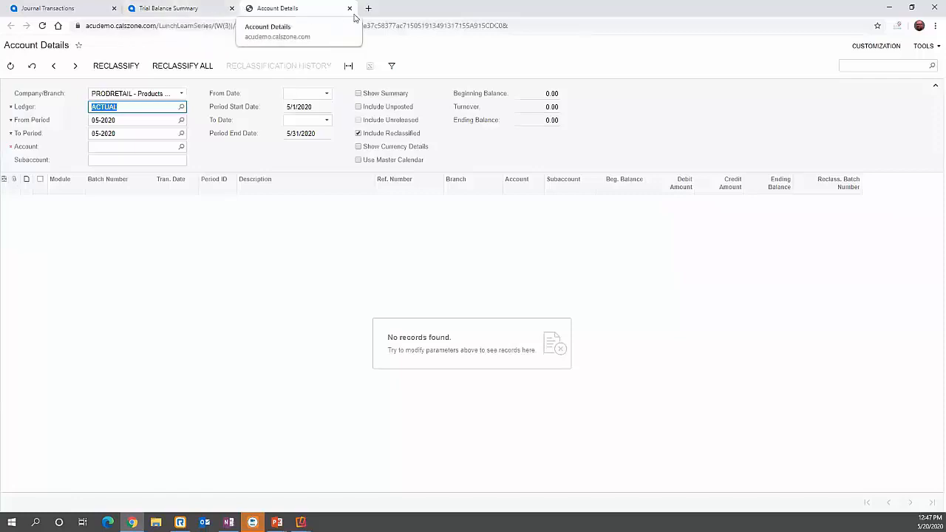
{"action": "mouse_move", "coordinate": [177, 9]}
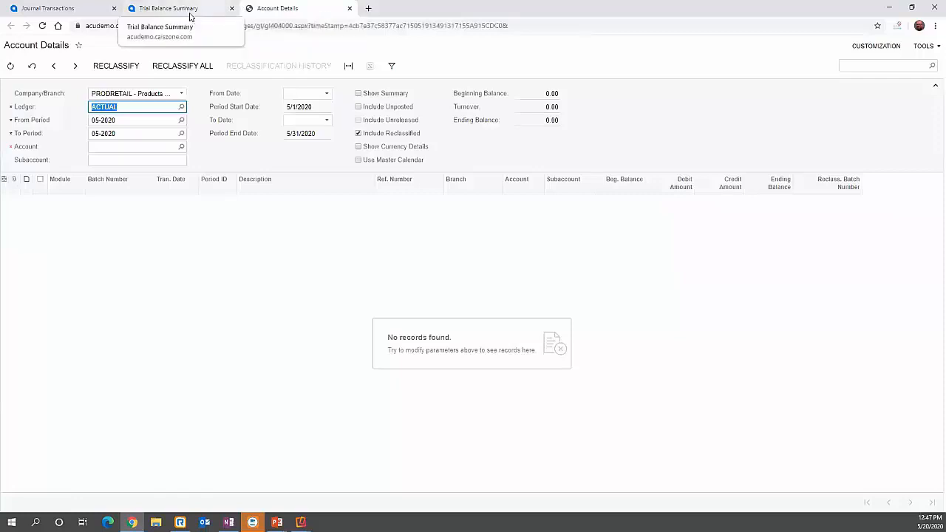
{"action": "mouse_move", "coordinate": [200, 11]}
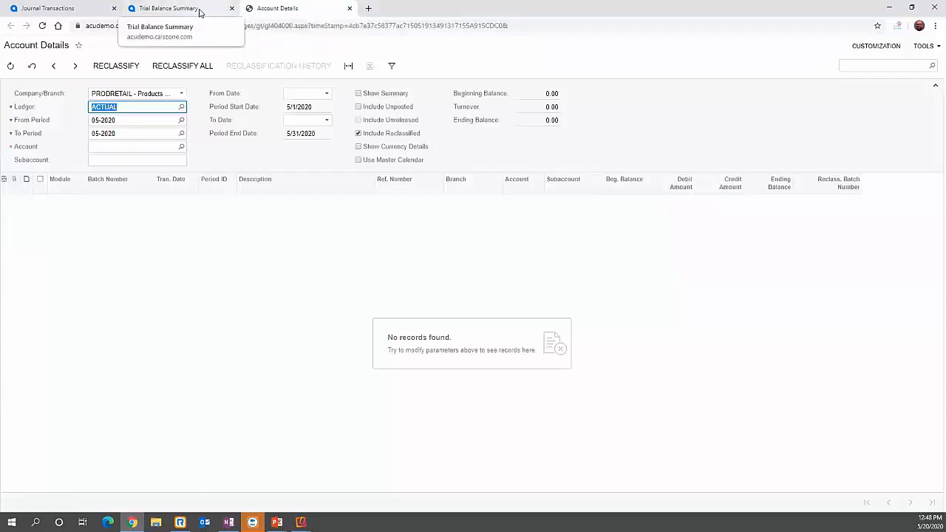
Step: Open another account's Account Details from the summary, then return to the Journal Transactions list
{"action": "left_click", "coordinate": [180, 9]}
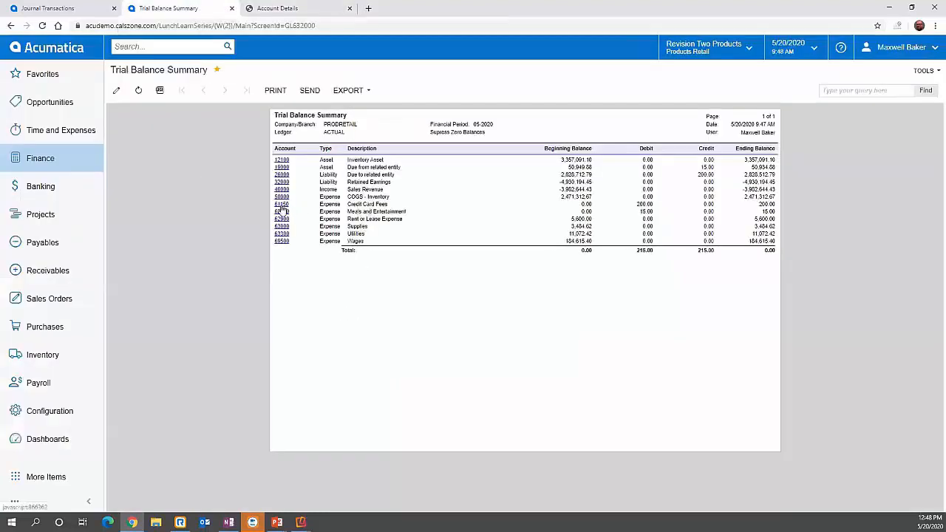
{"action": "left_click", "coordinate": [281, 204]}
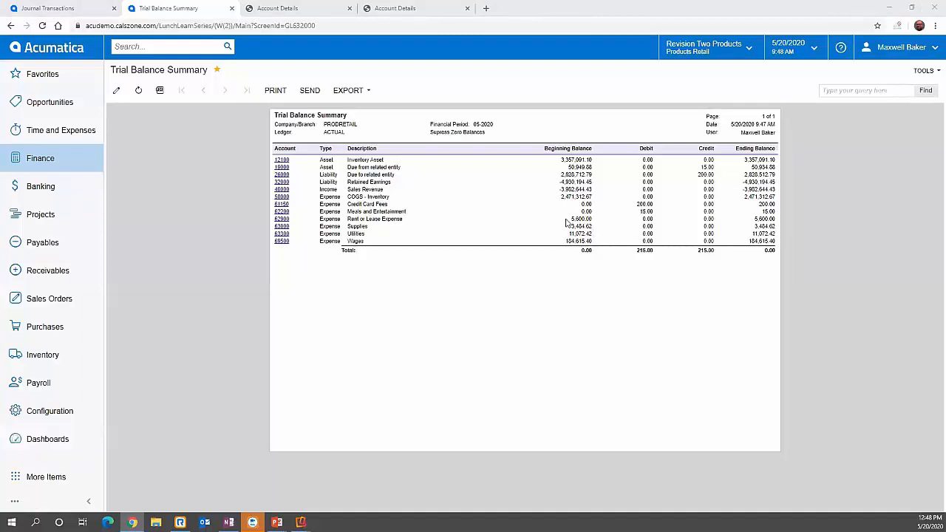
{"action": "left_click", "coordinate": [295, 9]}
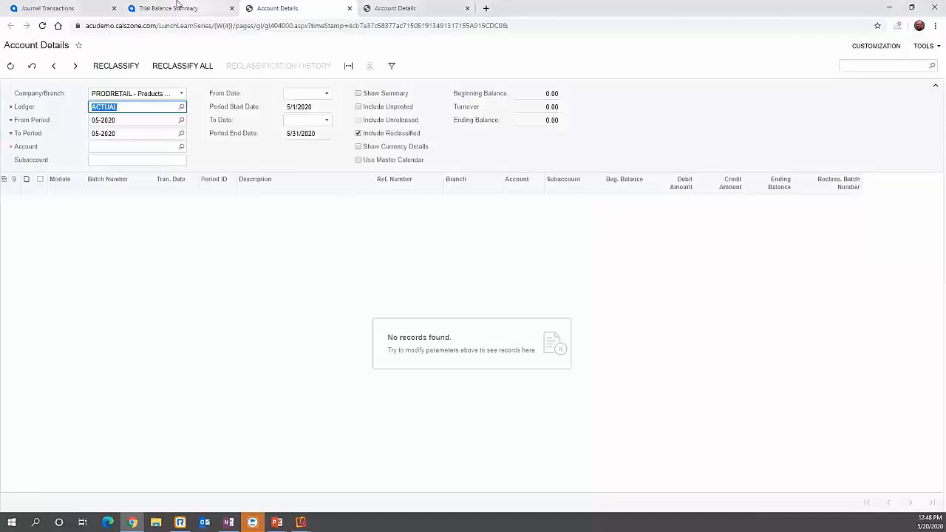
{"action": "left_click", "coordinate": [169, 8]}
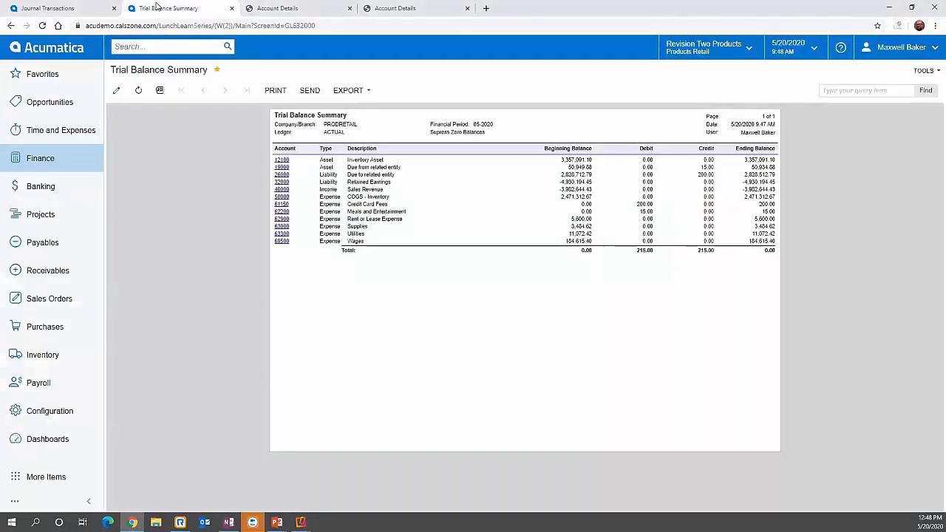
{"action": "mouse_move", "coordinate": [366, 166]}
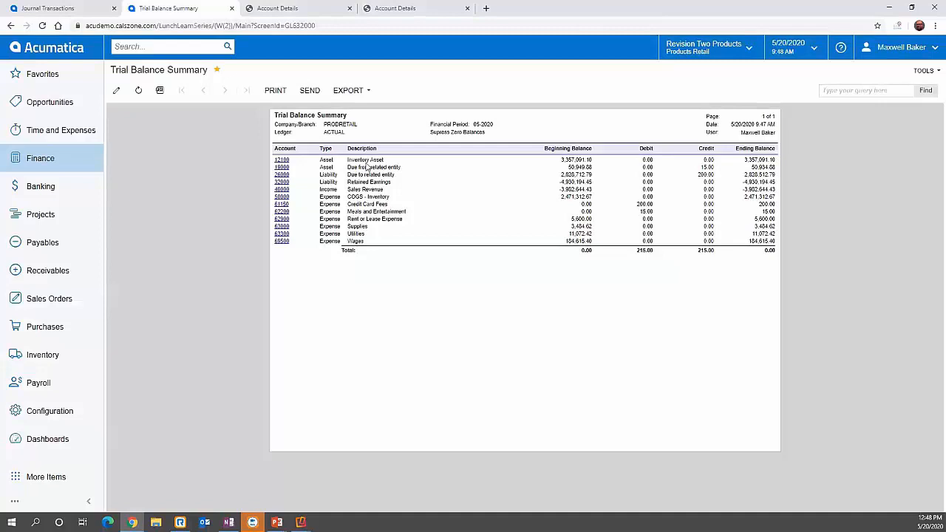
{"action": "left_click", "coordinate": [51, 9]}
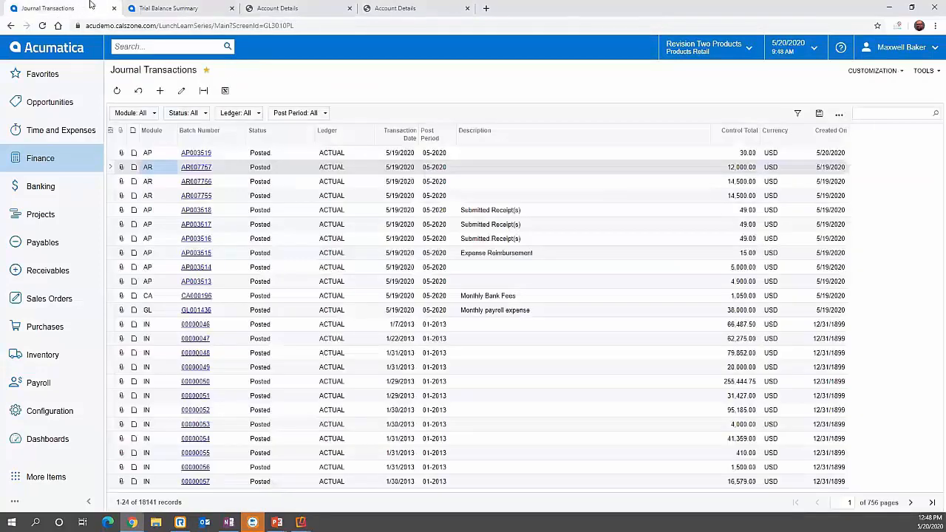
Step: Bring up the Trial Balance Detailed form from Finance and close the summary and Account Details tabs
{"action": "left_click", "coordinate": [40, 156]}
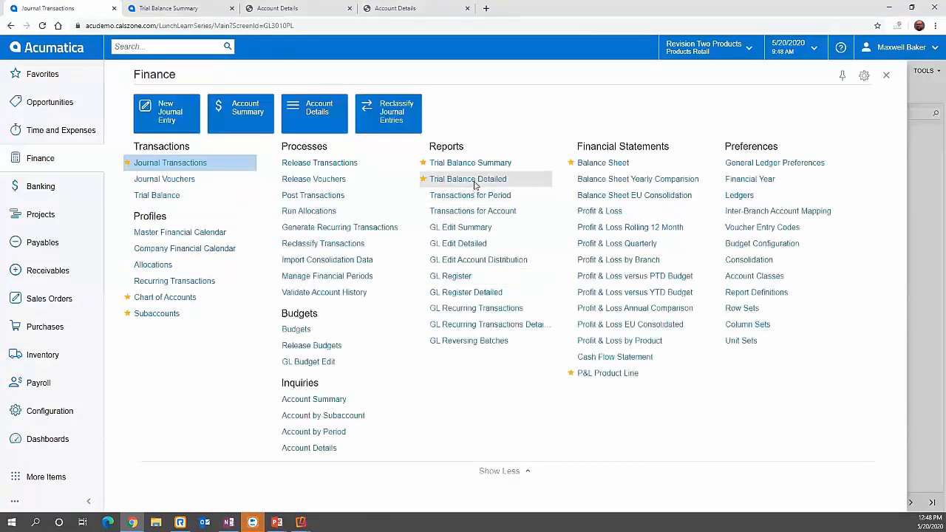
{"action": "left_click", "coordinate": [467, 179]}
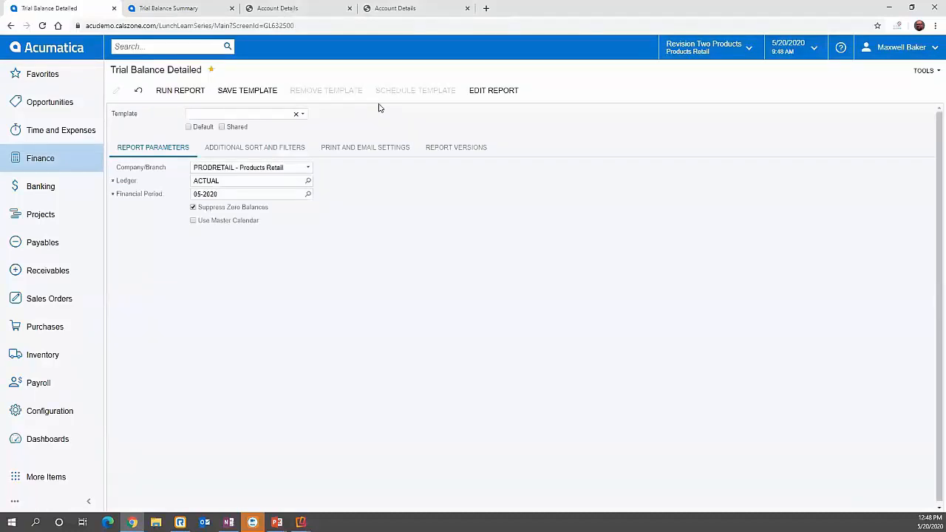
{"action": "left_click", "coordinate": [349, 9]}
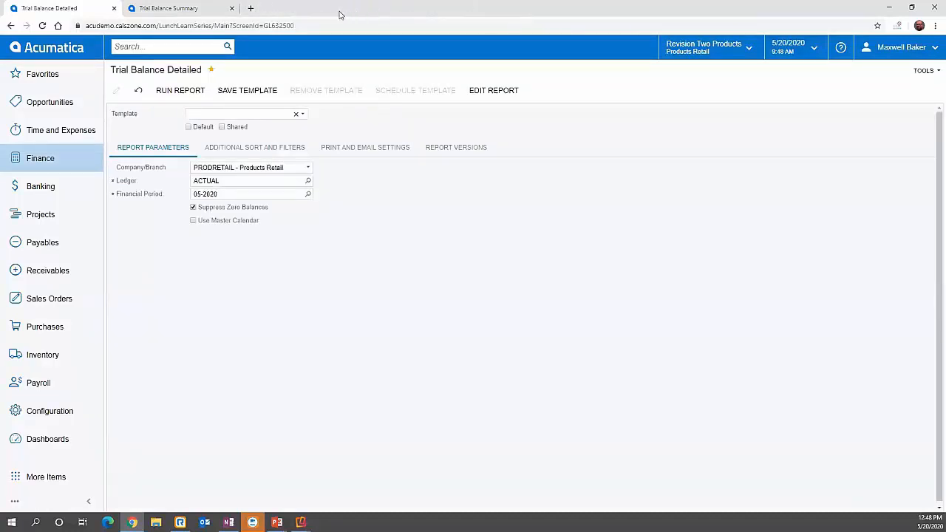
{"action": "left_click", "coordinate": [231, 8]}
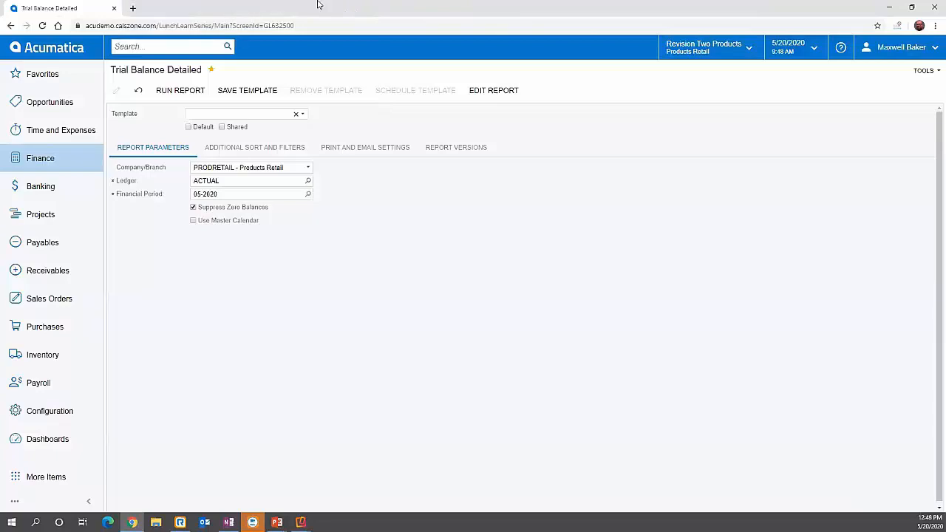
Step: Run the Trial Balance Detailed for 05-2020 and review subaccount rows such as Sales Revenue
{"action": "left_click", "coordinate": [180, 91]}
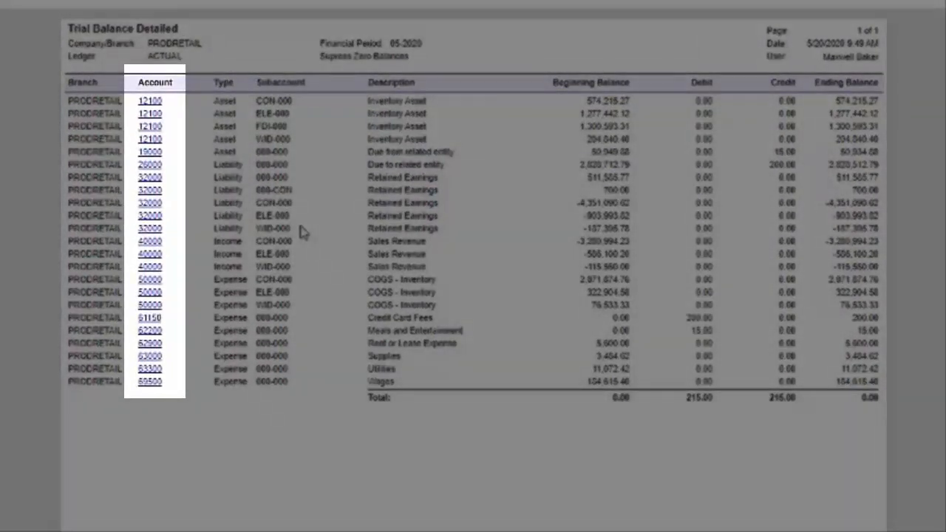
{"action": "left_click", "coordinate": [281, 83]}
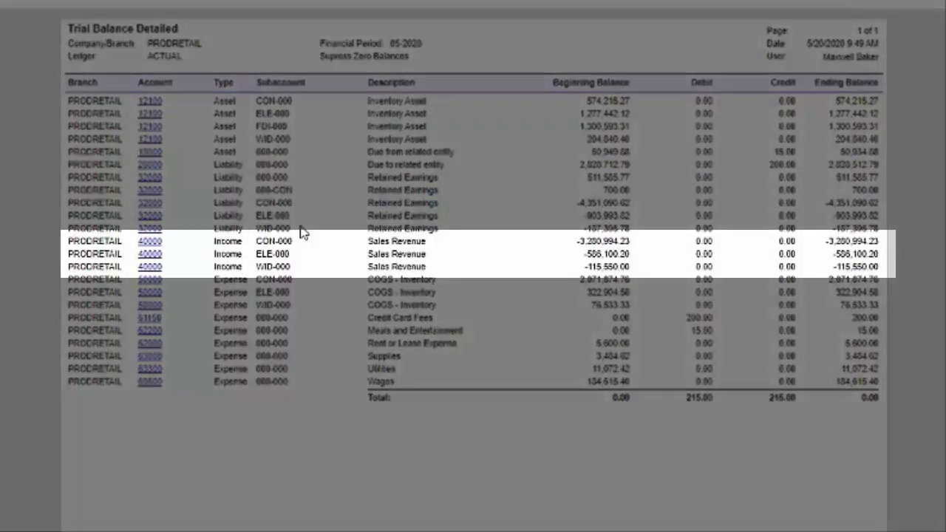
{"action": "mouse_move", "coordinate": [303, 233]}
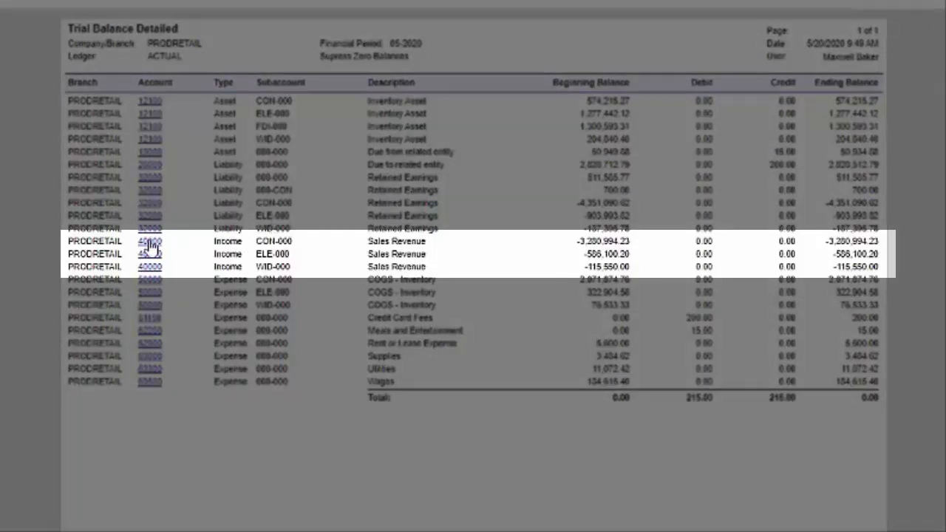
{"action": "mouse_move", "coordinate": [149, 329]}
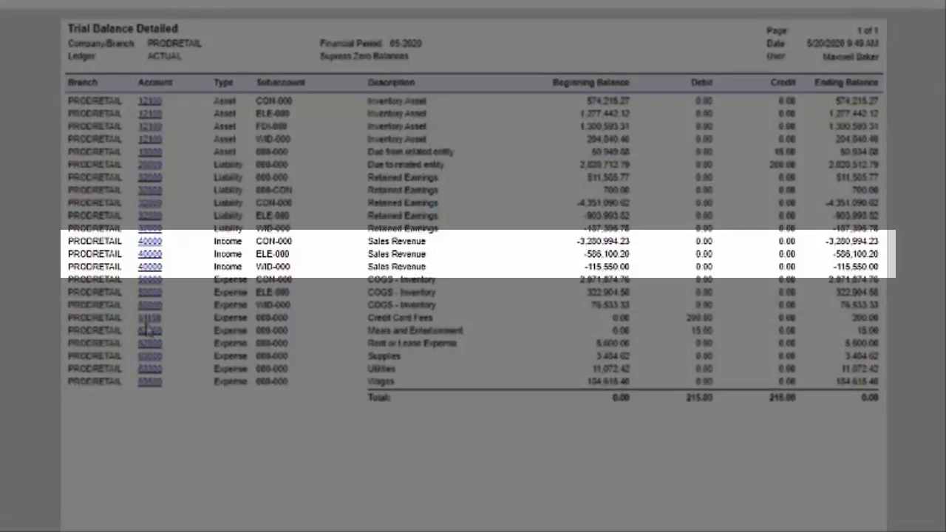